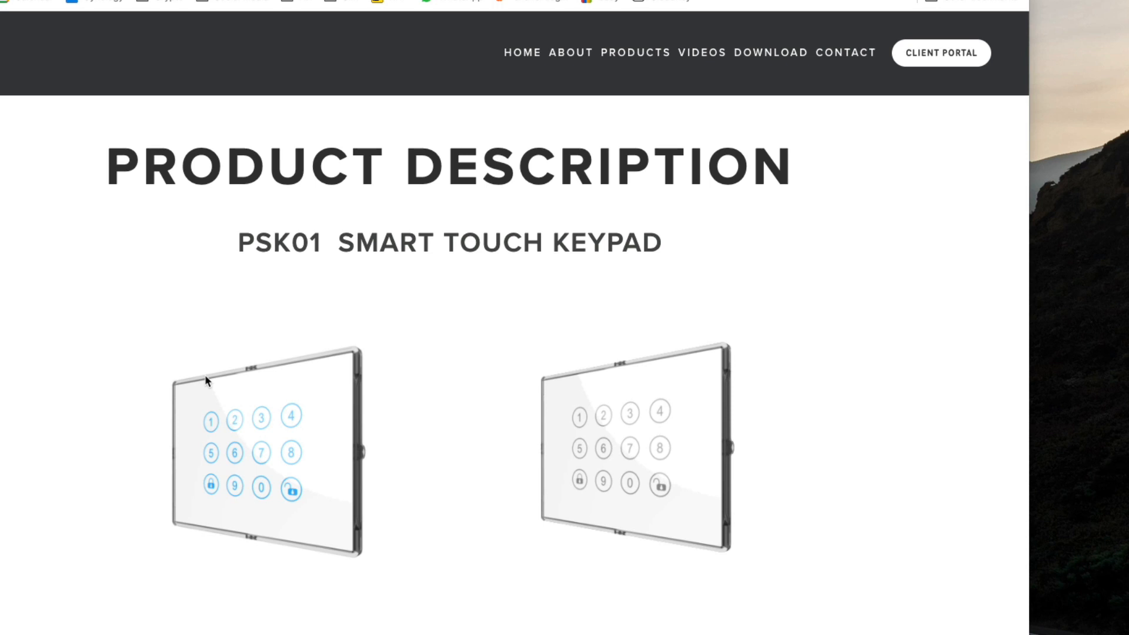
{"action": "mouse_move", "coordinate": [375, 287]}
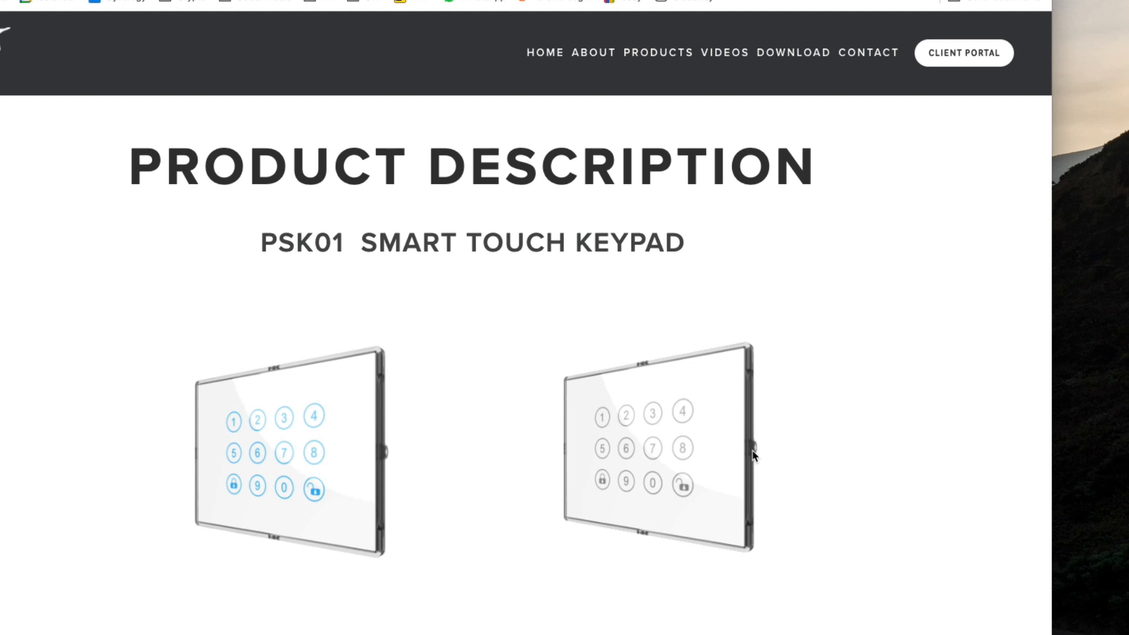
{"action": "mouse_move", "coordinate": [755, 456]}
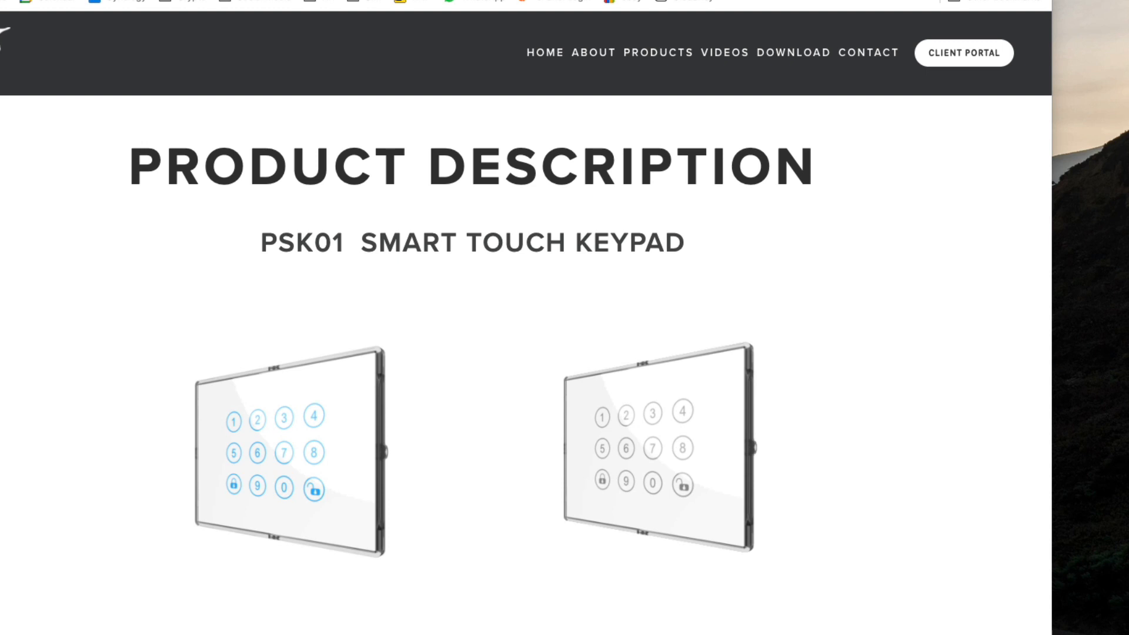
{"action": "scroll", "scroll_direction": "down", "scroll_amount": 3}
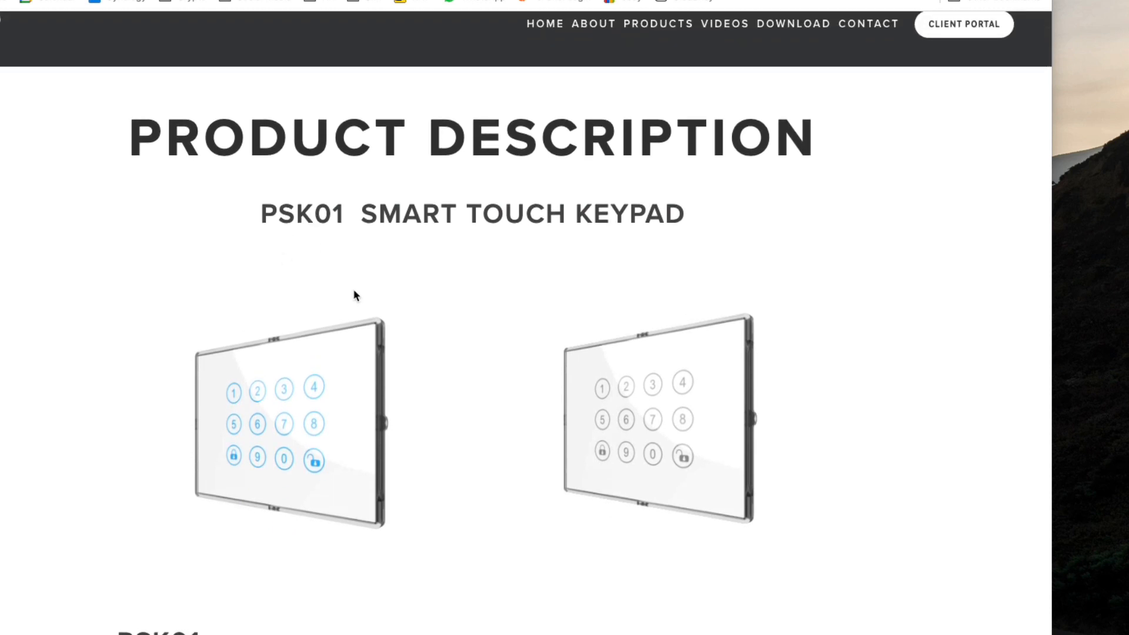
{"action": "scroll", "scroll_direction": "down", "scroll_amount": 3}
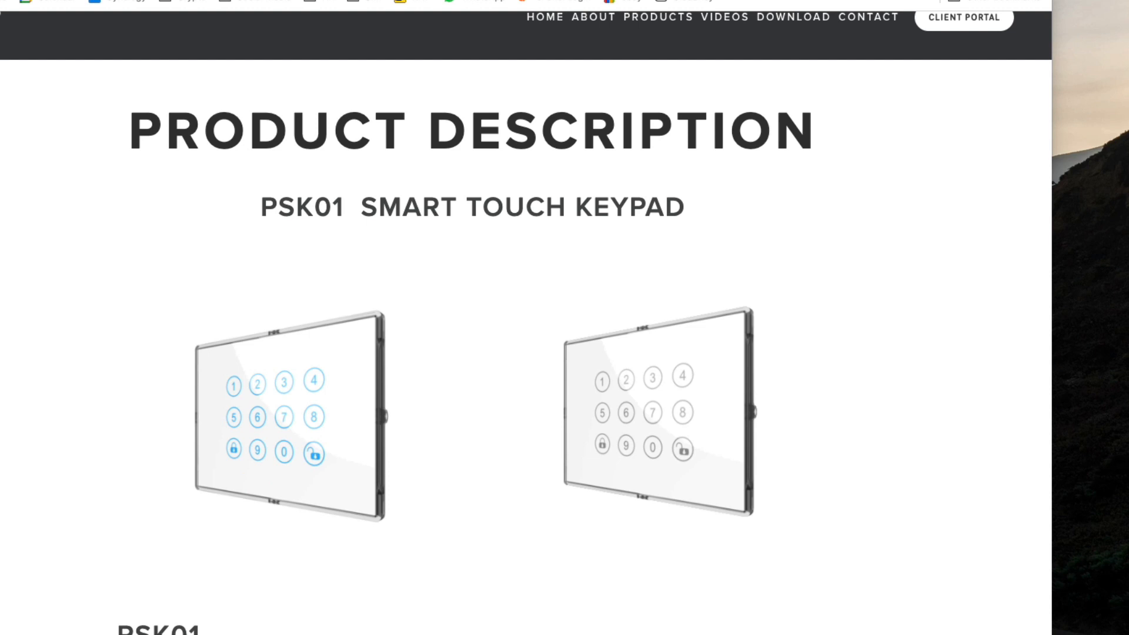
{"action": "scroll", "scroll_direction": "down", "scroll_amount": 3}
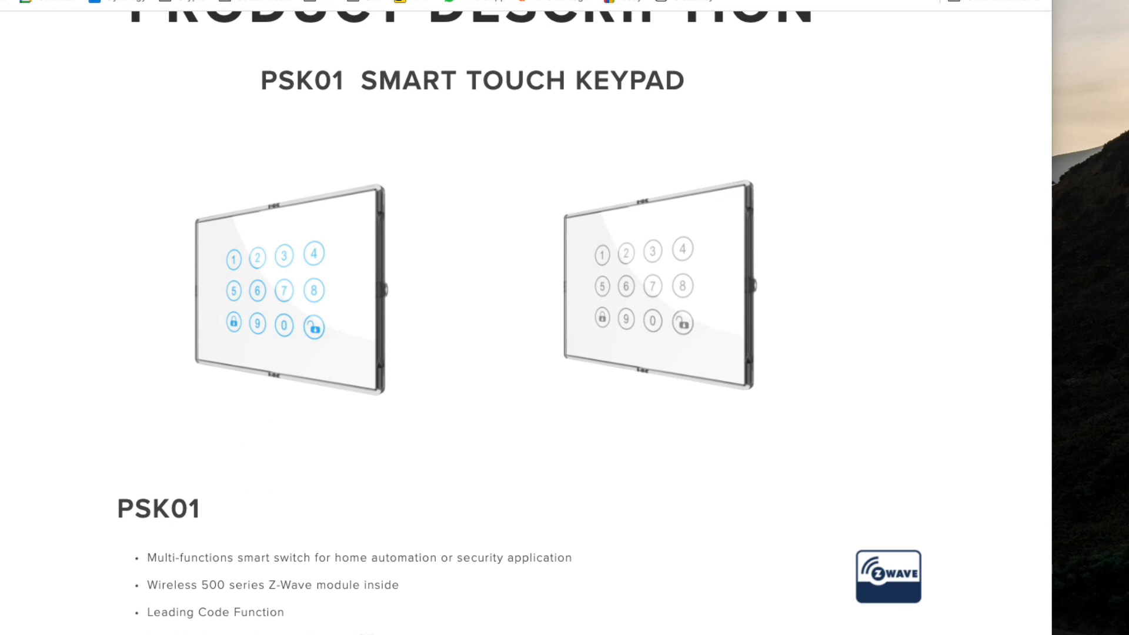
{"action": "mouse_move", "coordinate": [474, 282]}
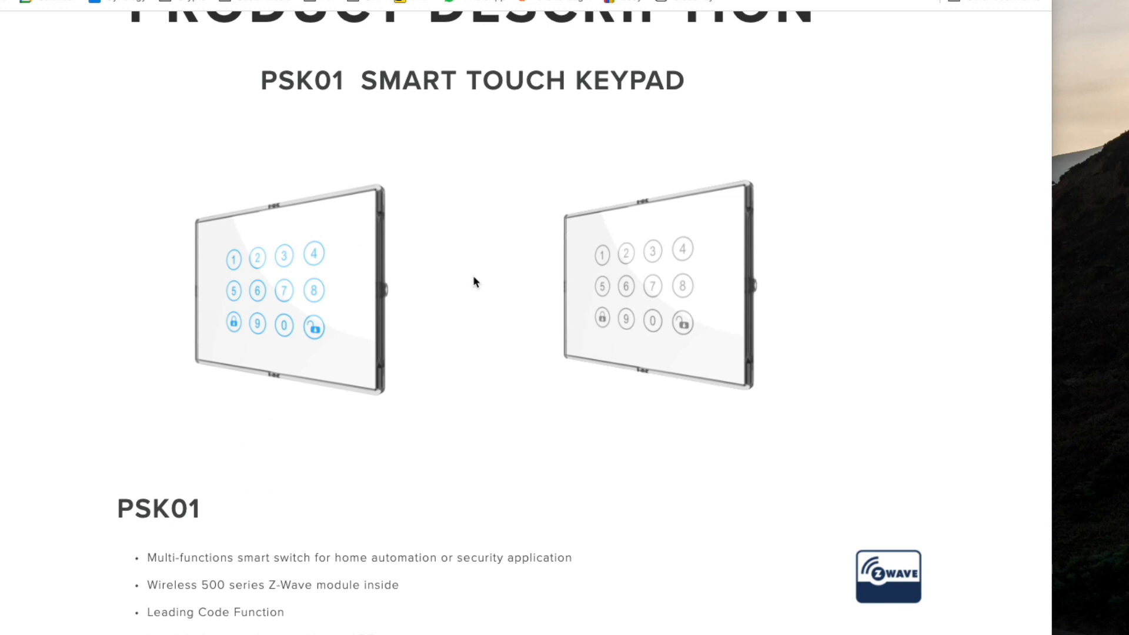
{"action": "scroll", "scroll_direction": "down", "scroll_amount": 3}
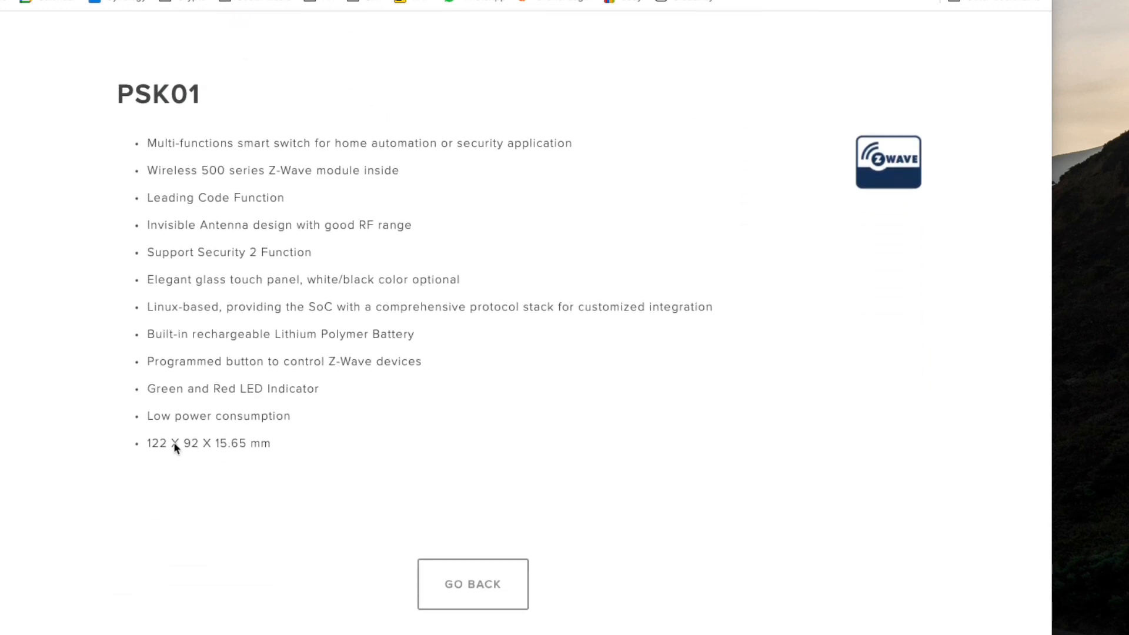
{"action": "mouse_move", "coordinate": [240, 452]}
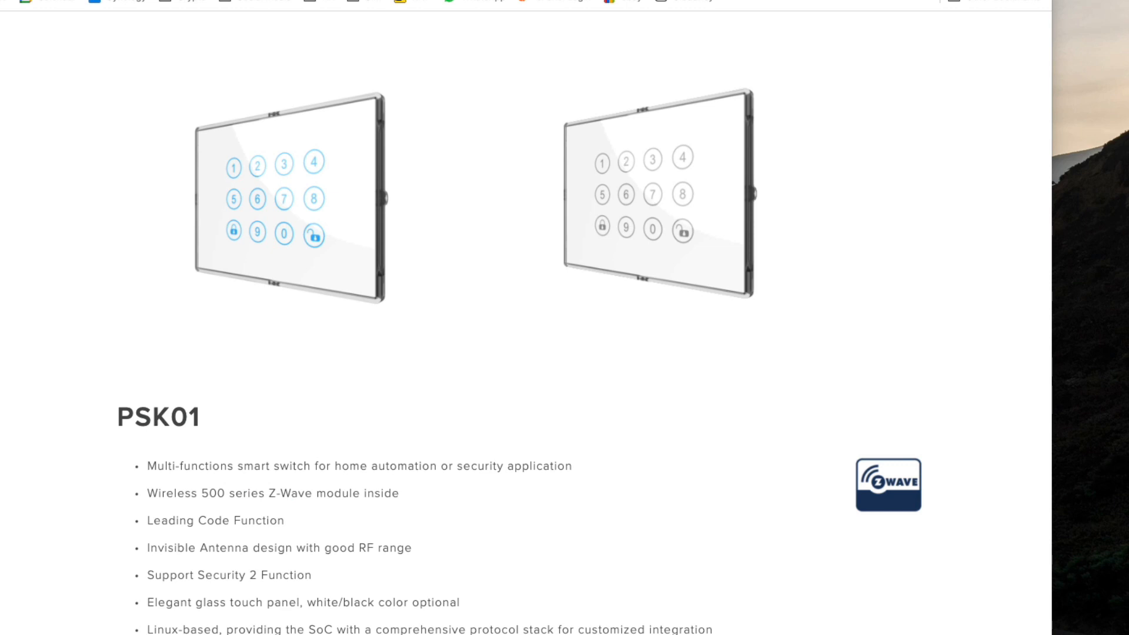
{"action": "mouse_move", "coordinate": [634, 308]}
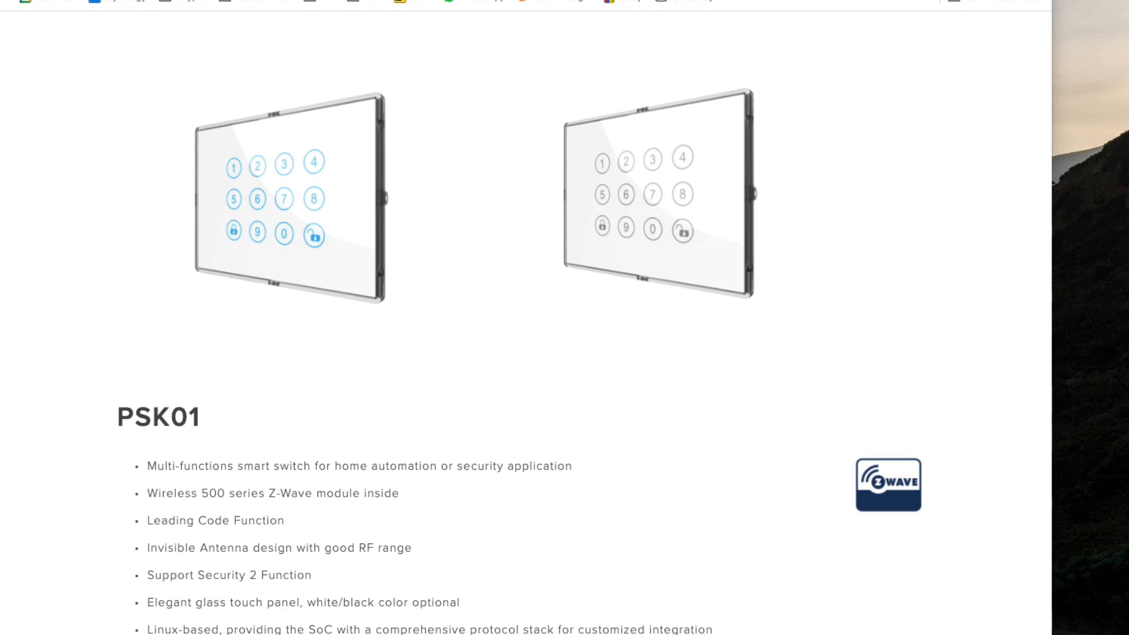
{"action": "scroll", "scroll_direction": "up", "scroll_amount": 3}
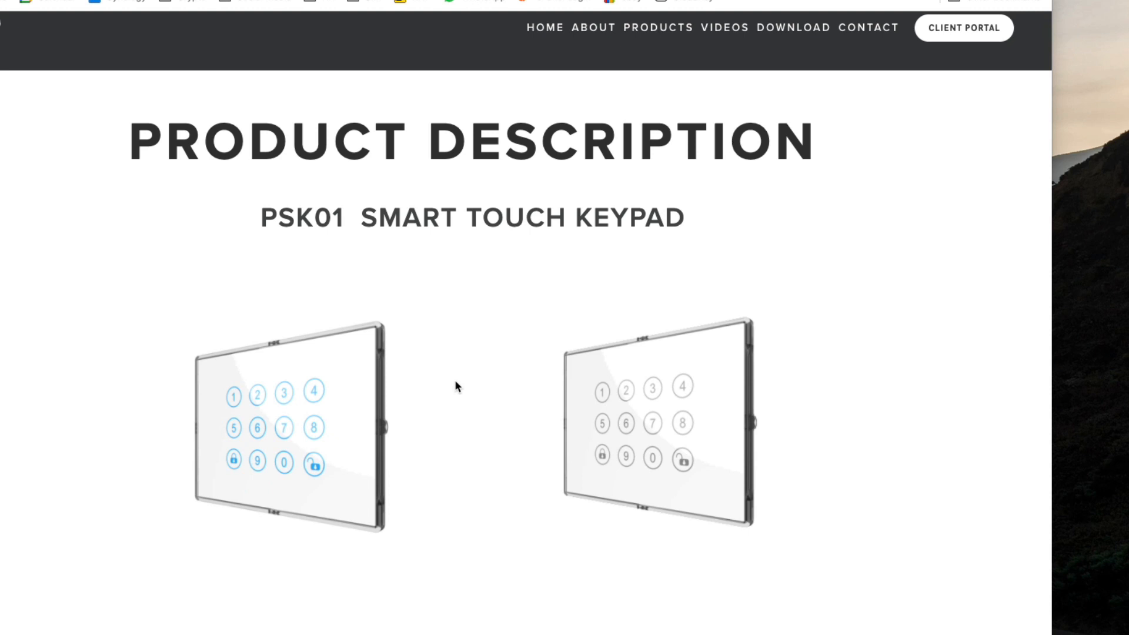
{"action": "scroll", "scroll_direction": "down", "scroll_amount": 3}
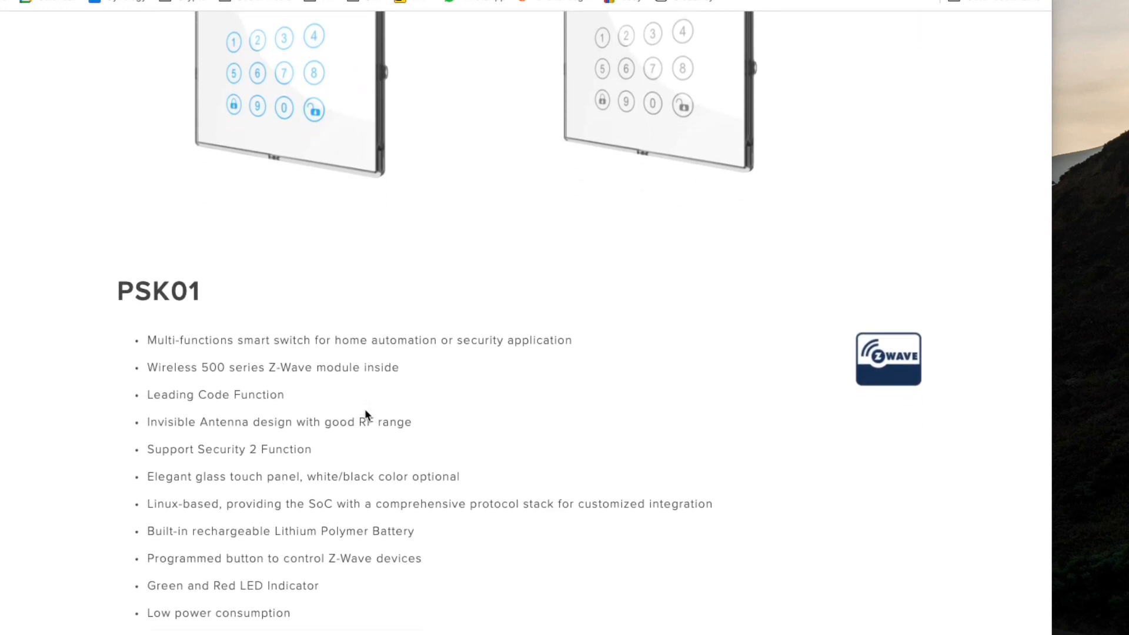
{"action": "scroll", "scroll_direction": "down", "scroll_amount": 3}
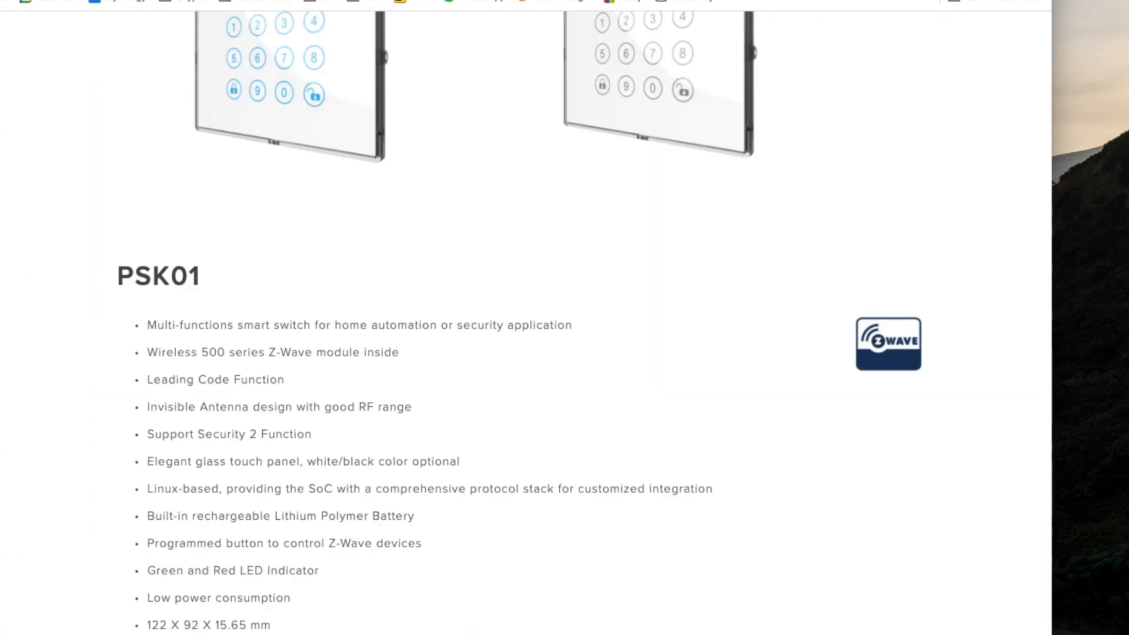
{"action": "scroll", "scroll_direction": "down", "scroll_amount": 3}
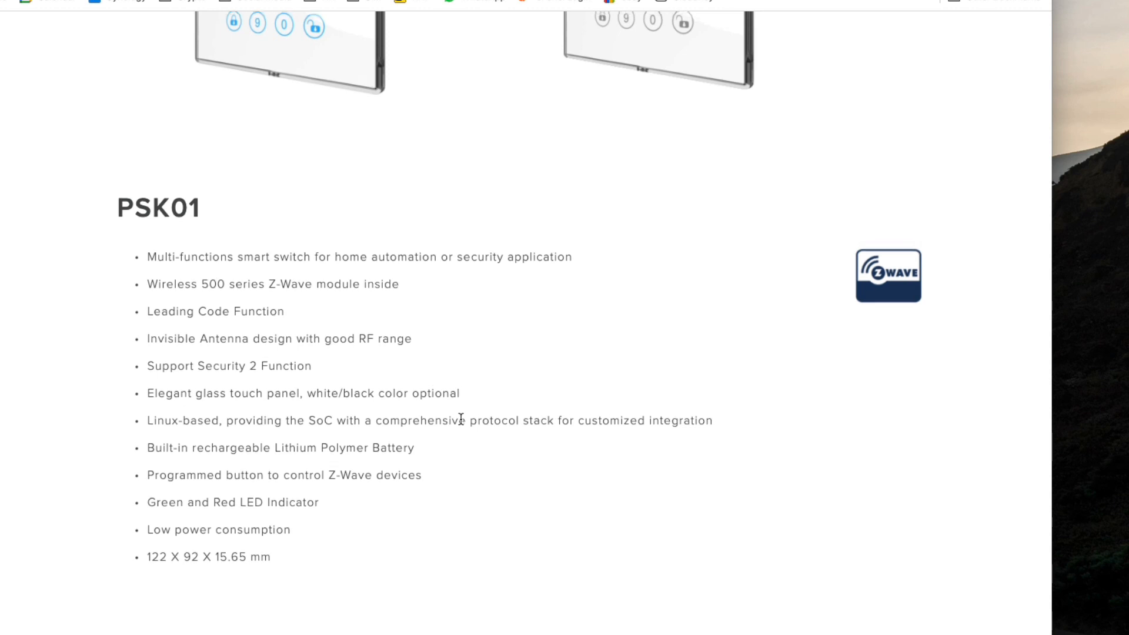
{"action": "scroll", "scroll_direction": "up", "scroll_amount": 3}
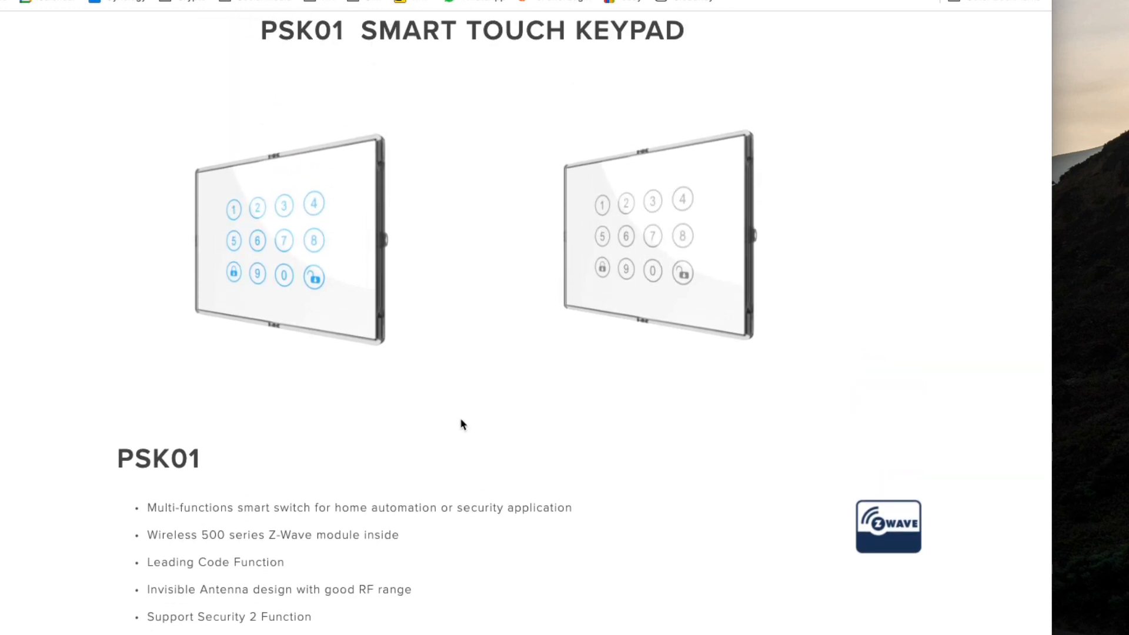